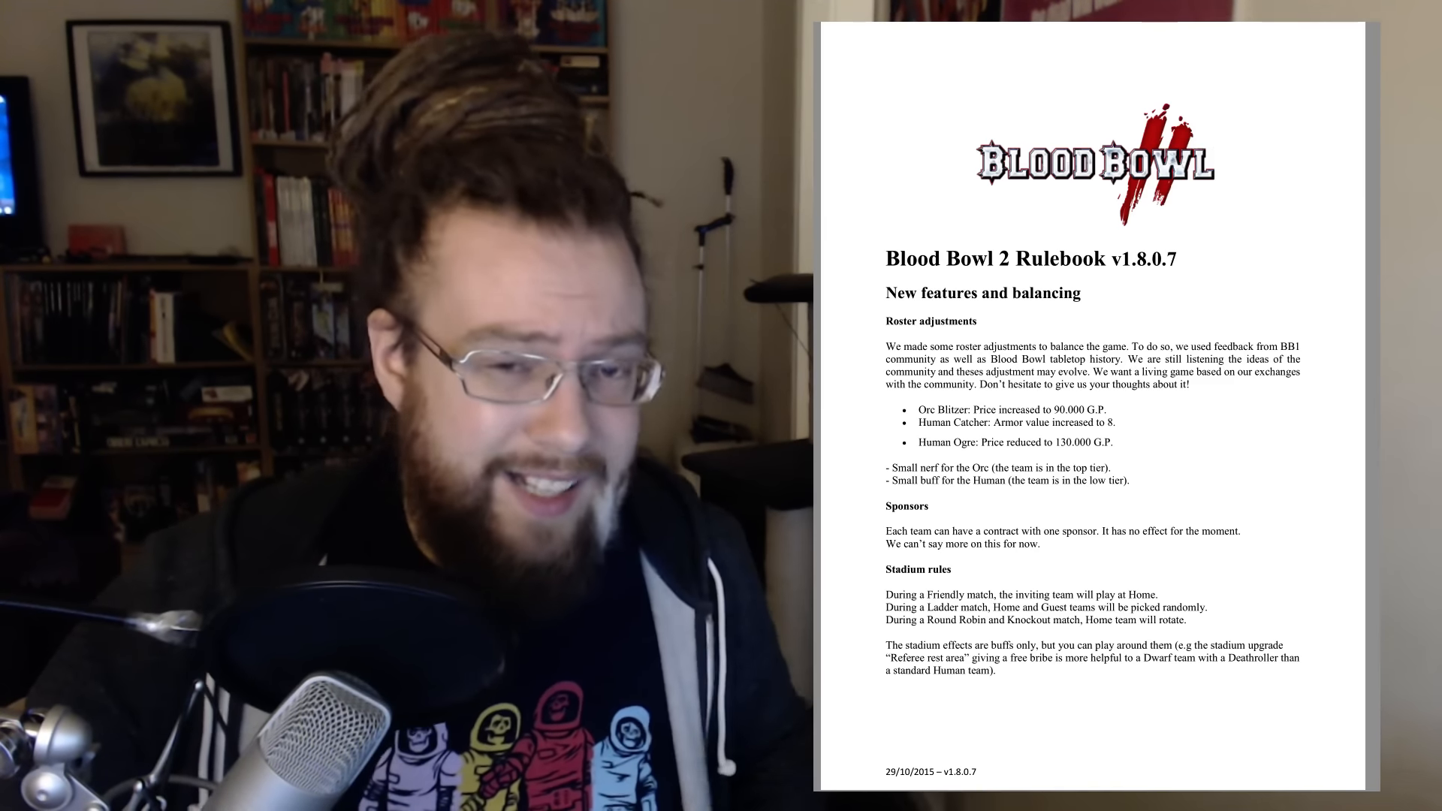
# - Scroll down the first page to the Stadium rules and the top of page 2
pyautogui.scroll(-3)
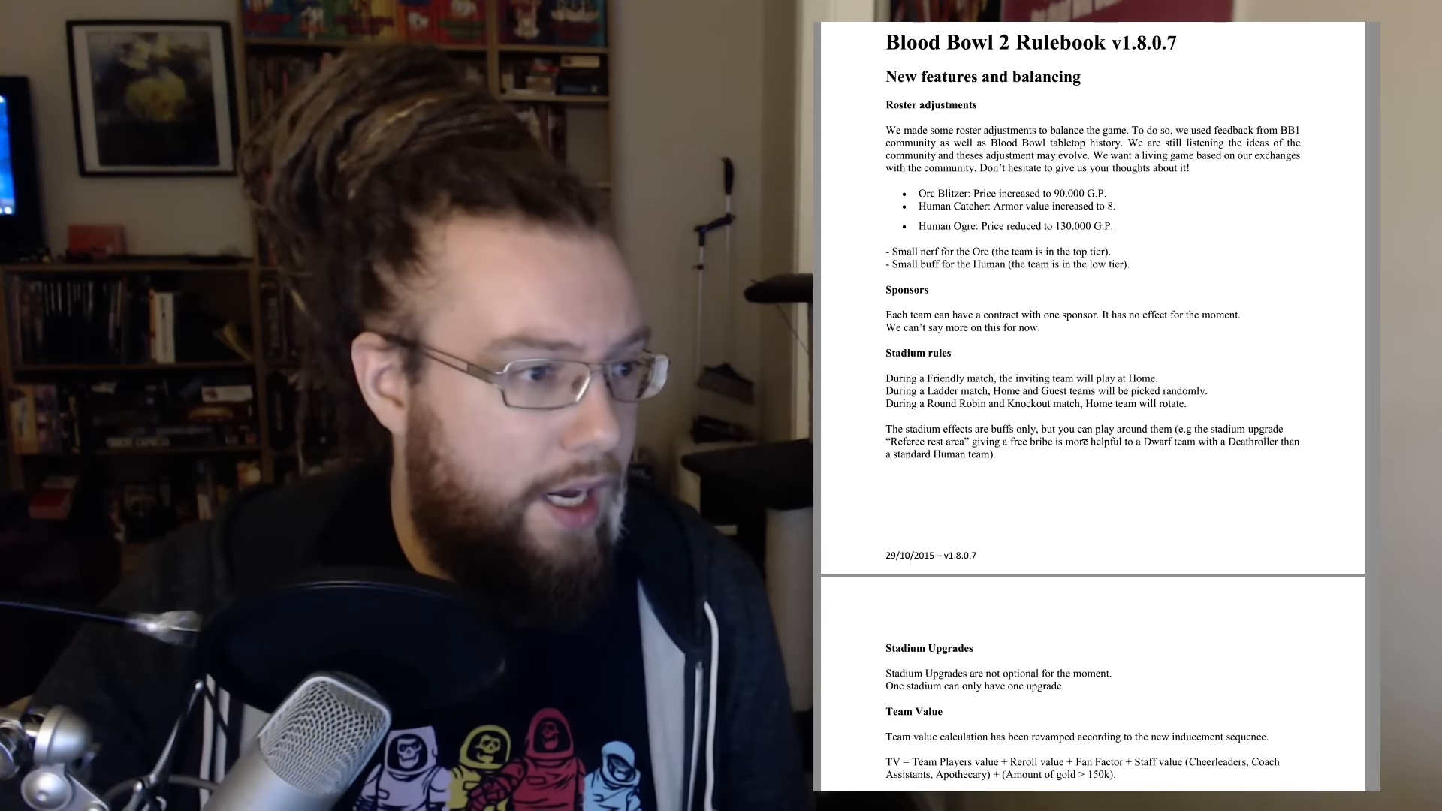
# - Highlight 'The stadium effects are buffs only…' paragraph, with its Referee rest area example, yellow
pyautogui.moveTo(886, 429); pyautogui.dragTo(1003, 450)
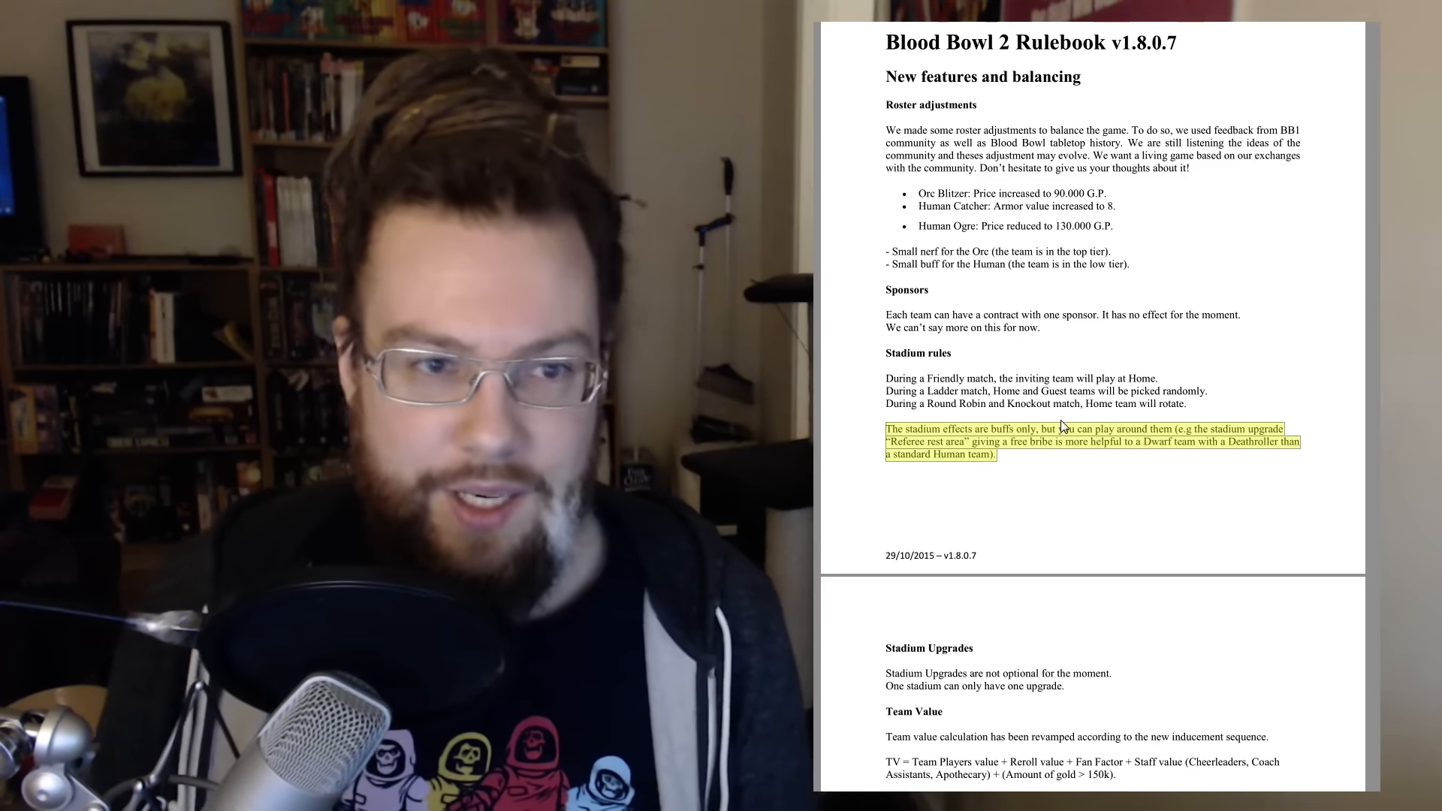
pyautogui.moveTo(1193, 434)
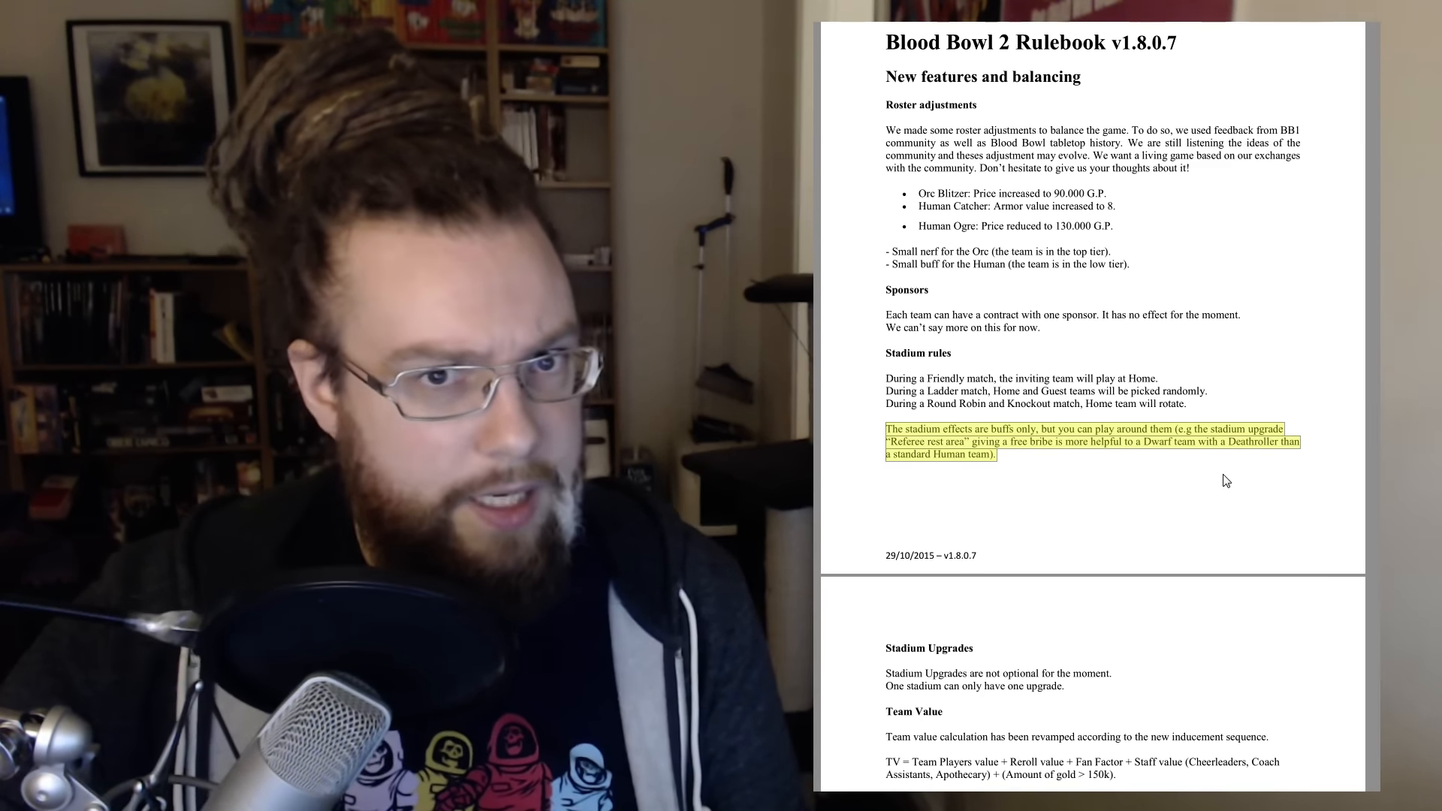
# - Scroll to the Team Value paragraph about 150k capacity and journeymen on page 2
pyautogui.scroll(-3)
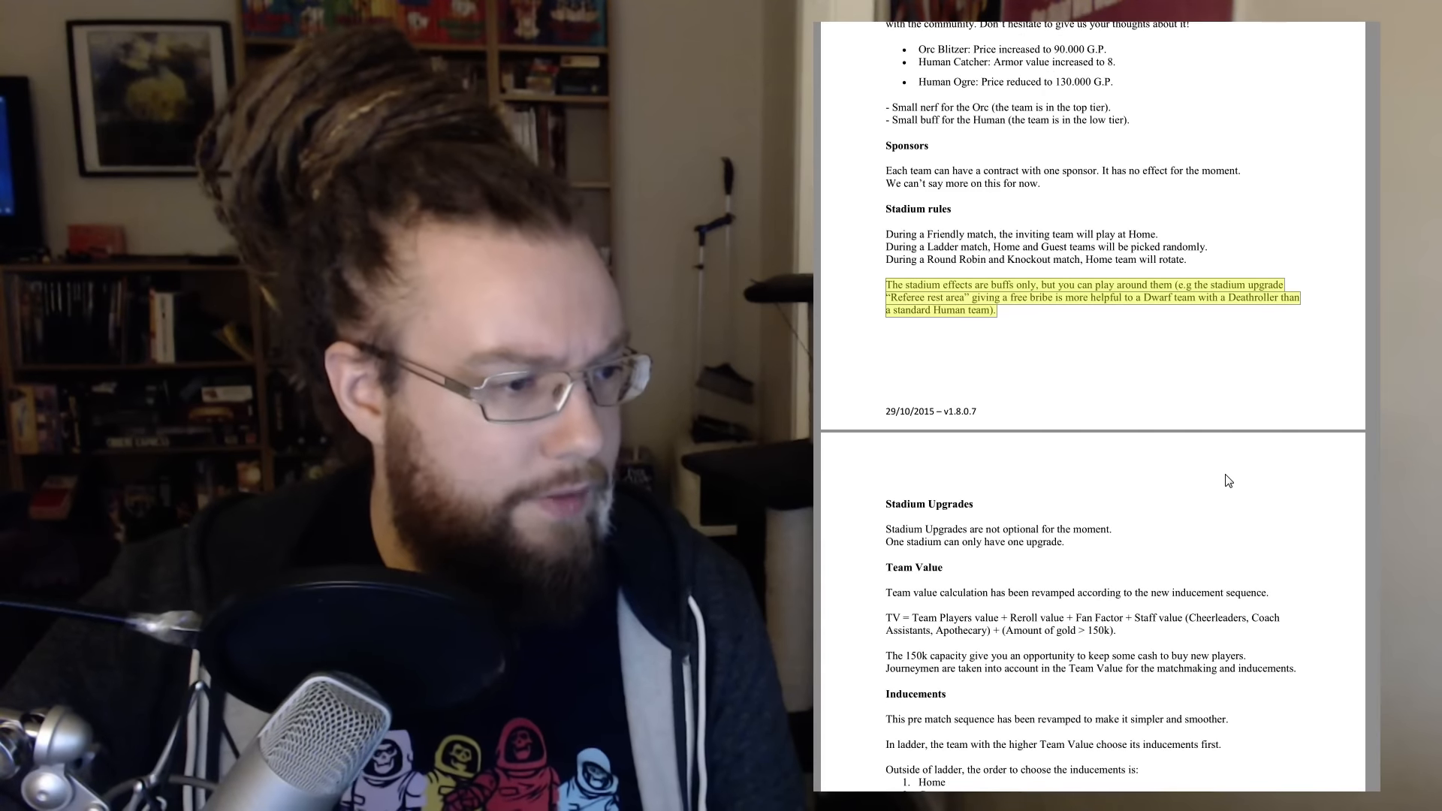
pyautogui.scroll(-3)
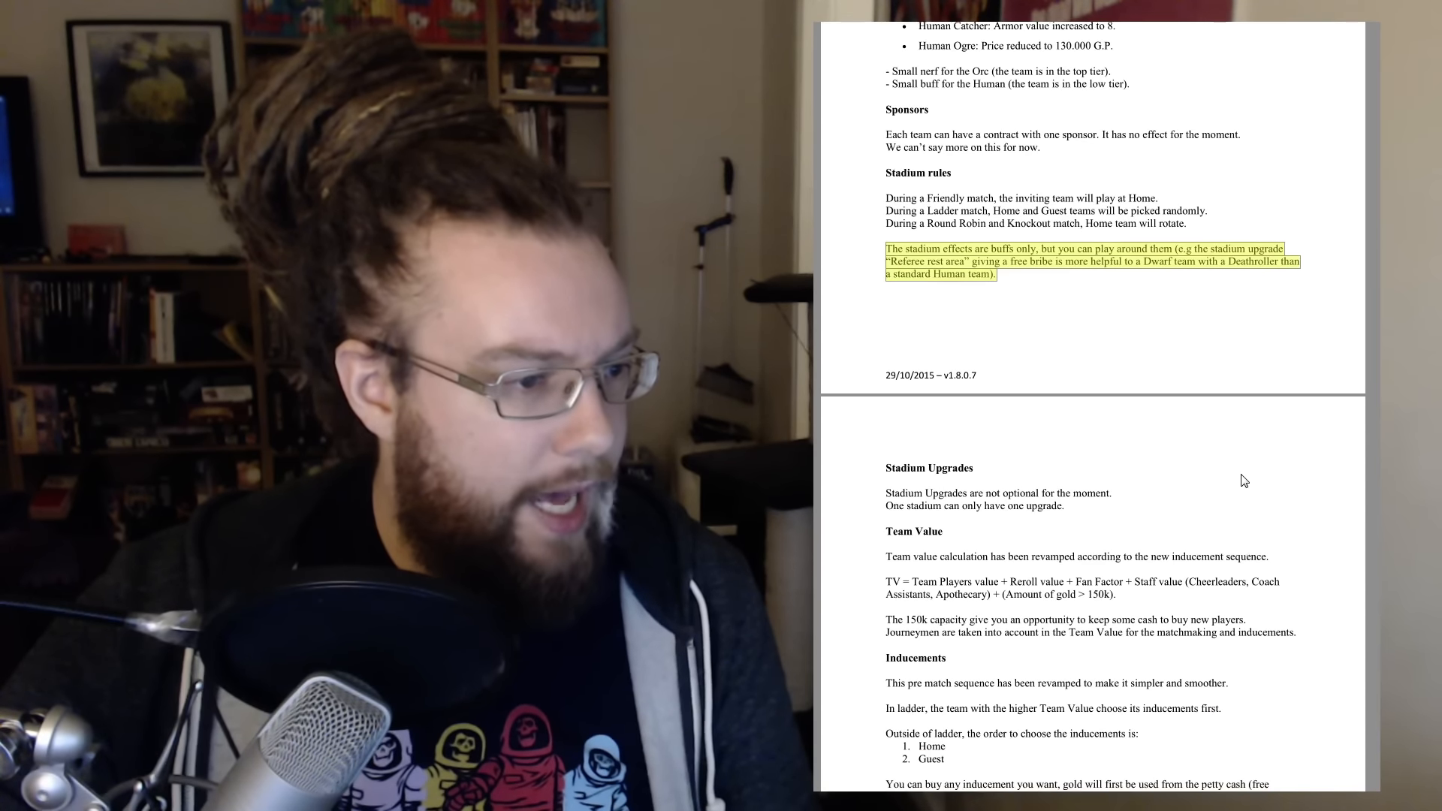
pyautogui.scroll(-3)
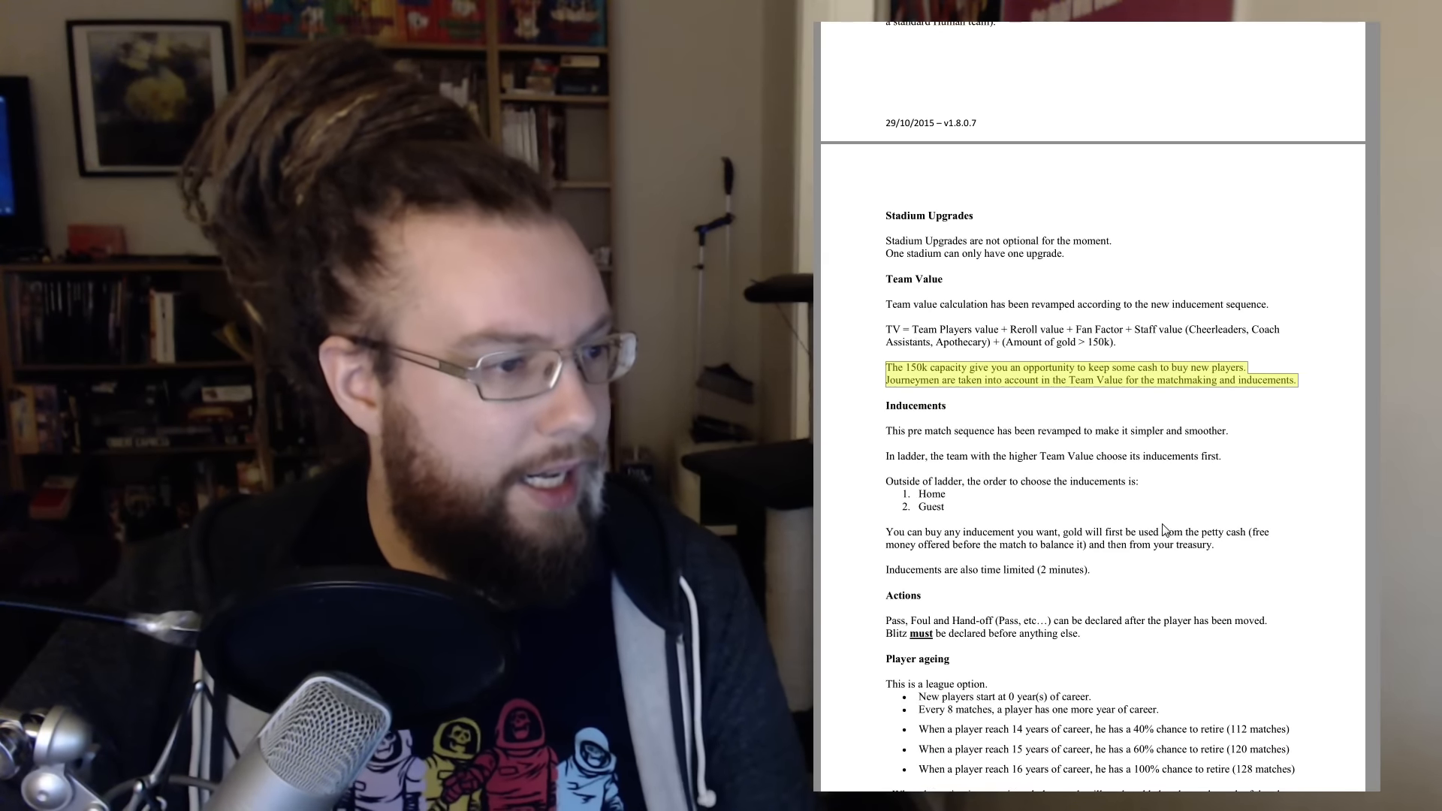
# - Scroll down to the numbered Home and Guest items under Inducements
pyautogui.scroll(-3)
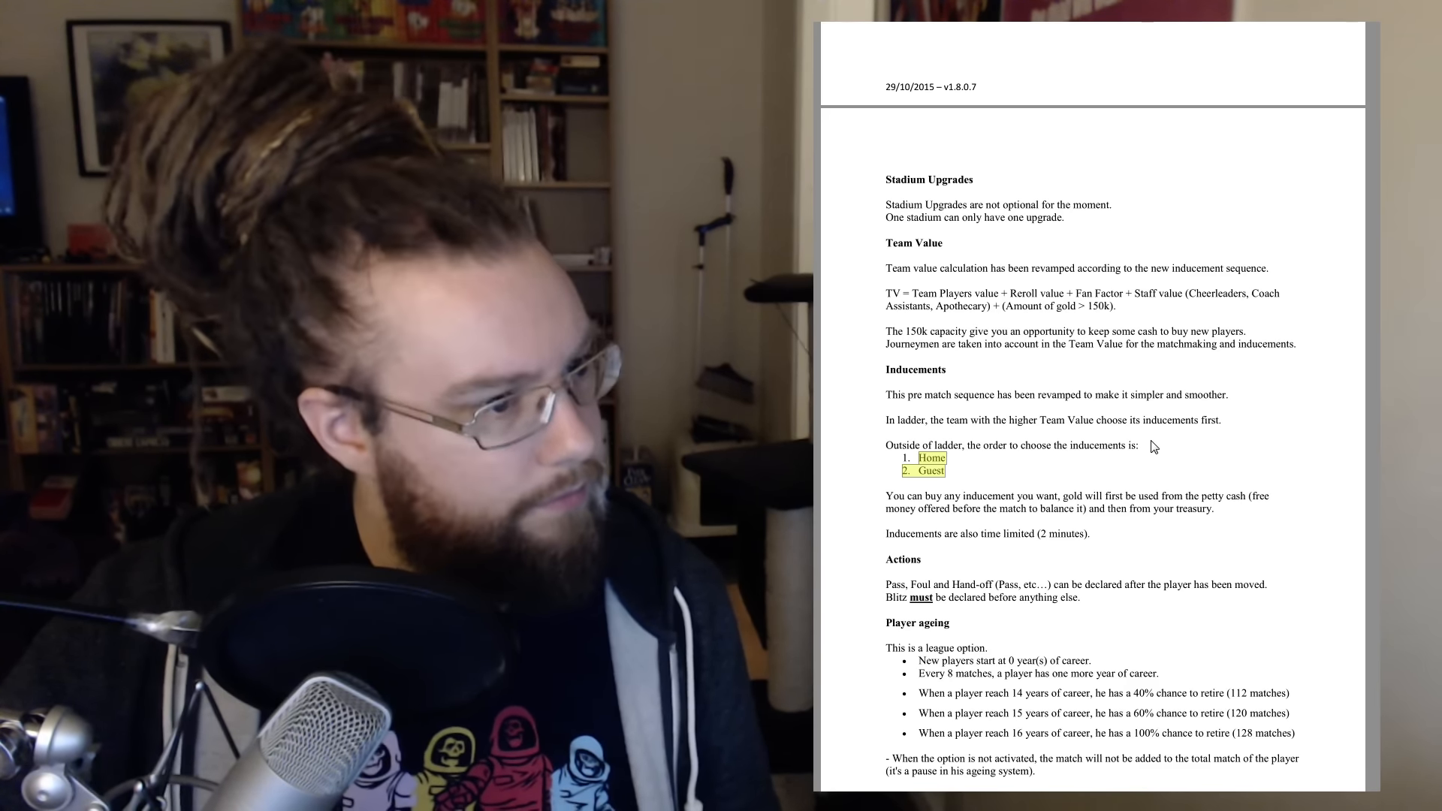
# - Scroll to page 3's Kick-off section and highlight the Kick skill restriction sentence
pyautogui.scroll(-3)
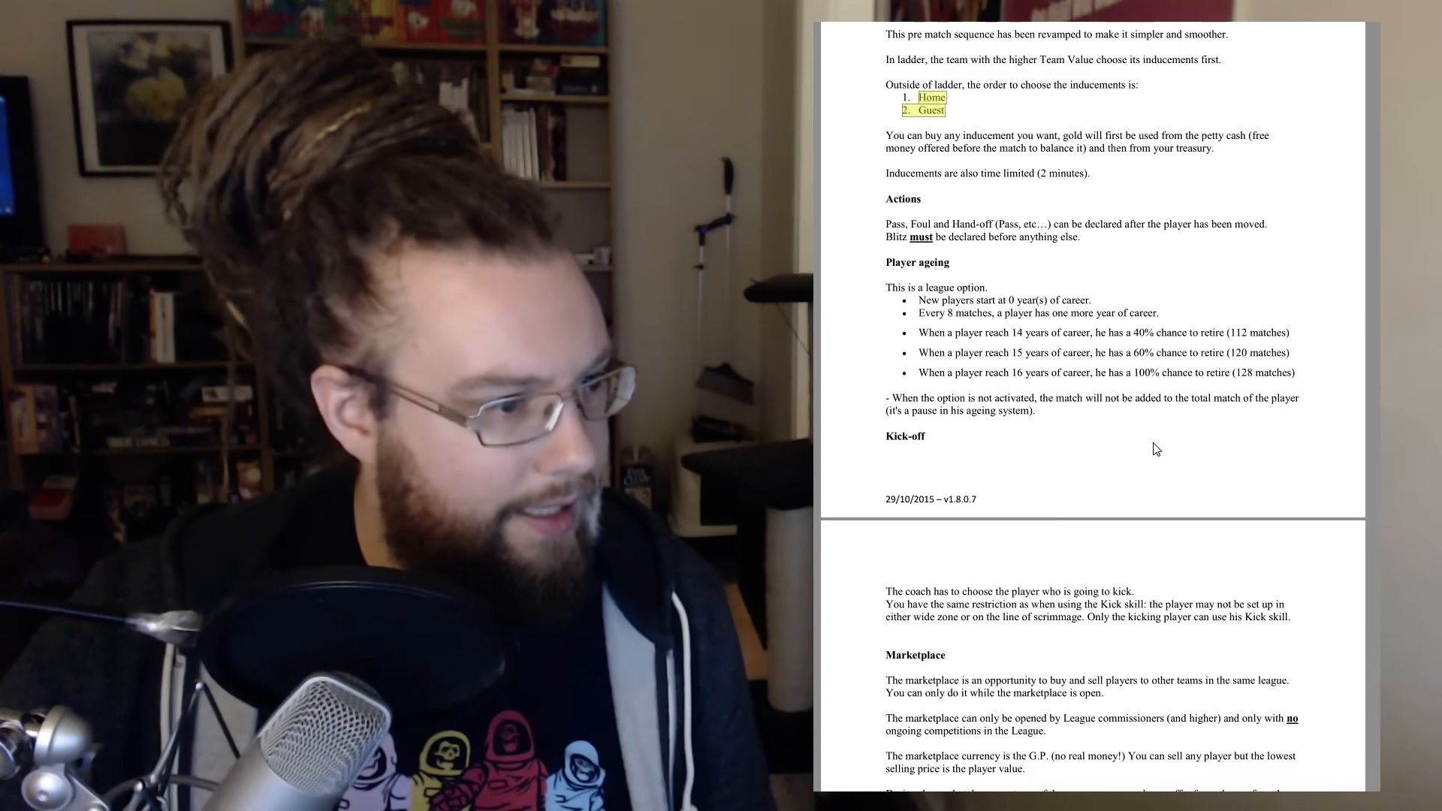
pyautogui.scroll(-3)
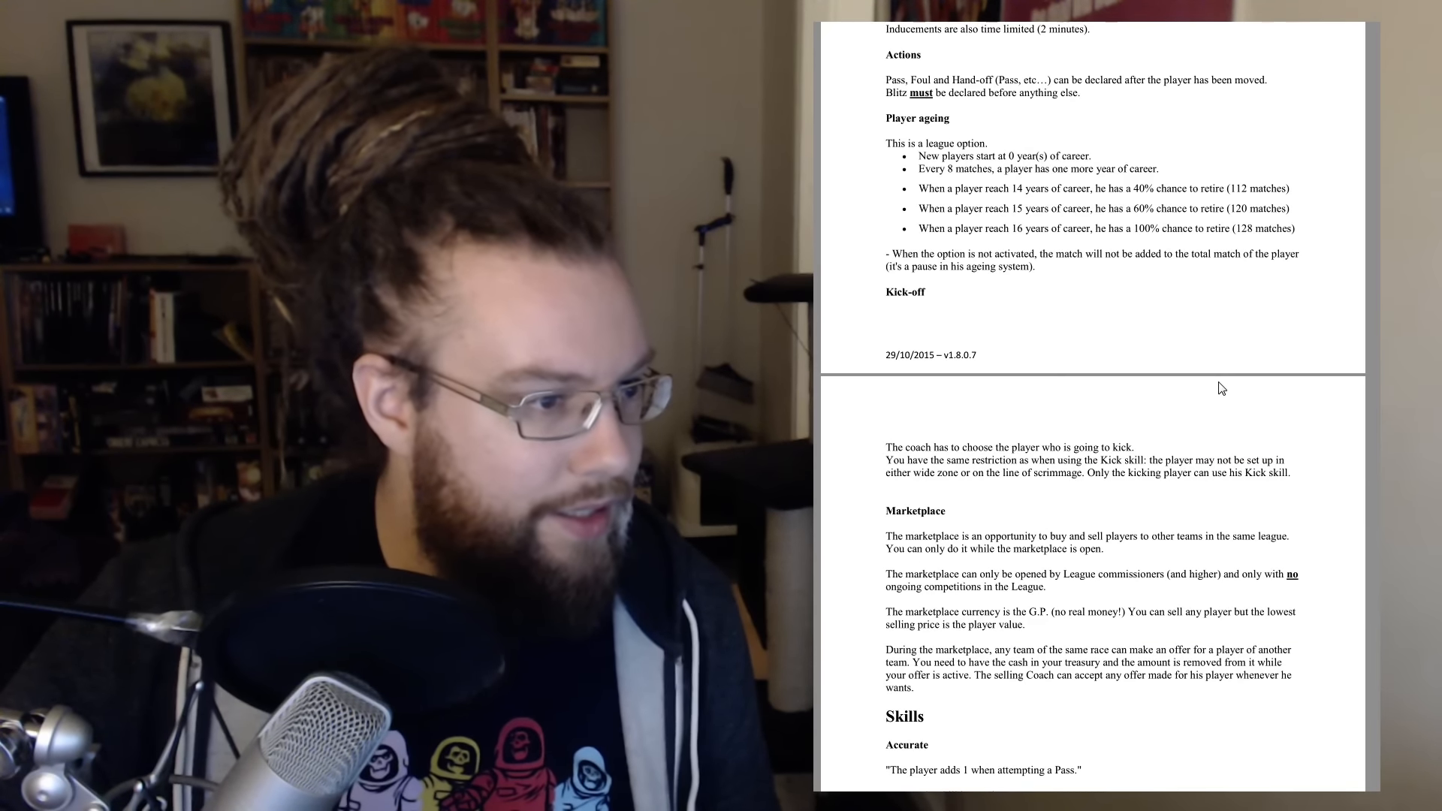
pyautogui.scroll(-3)
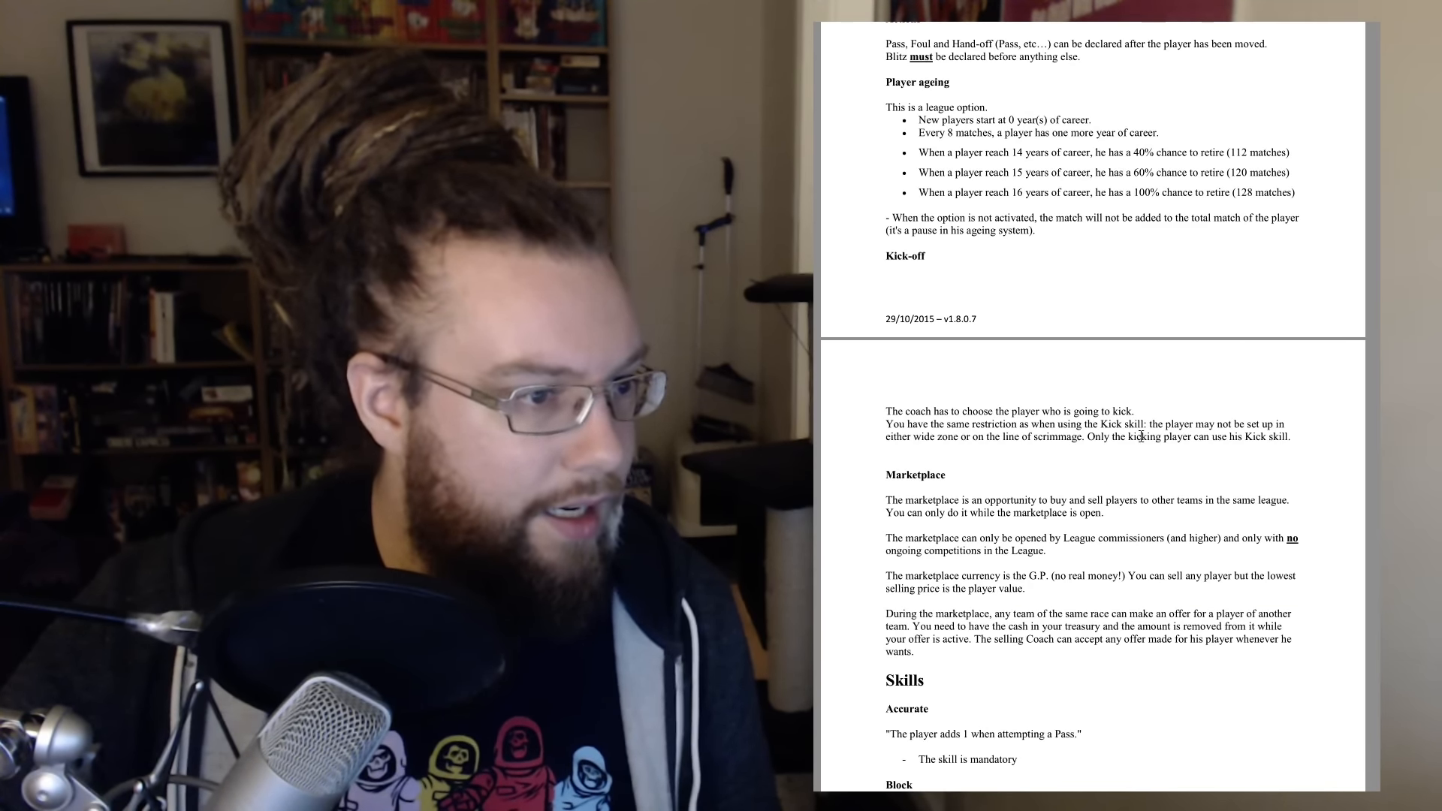
pyautogui.moveTo(1024, 424); pyautogui.dragTo(1084, 438)
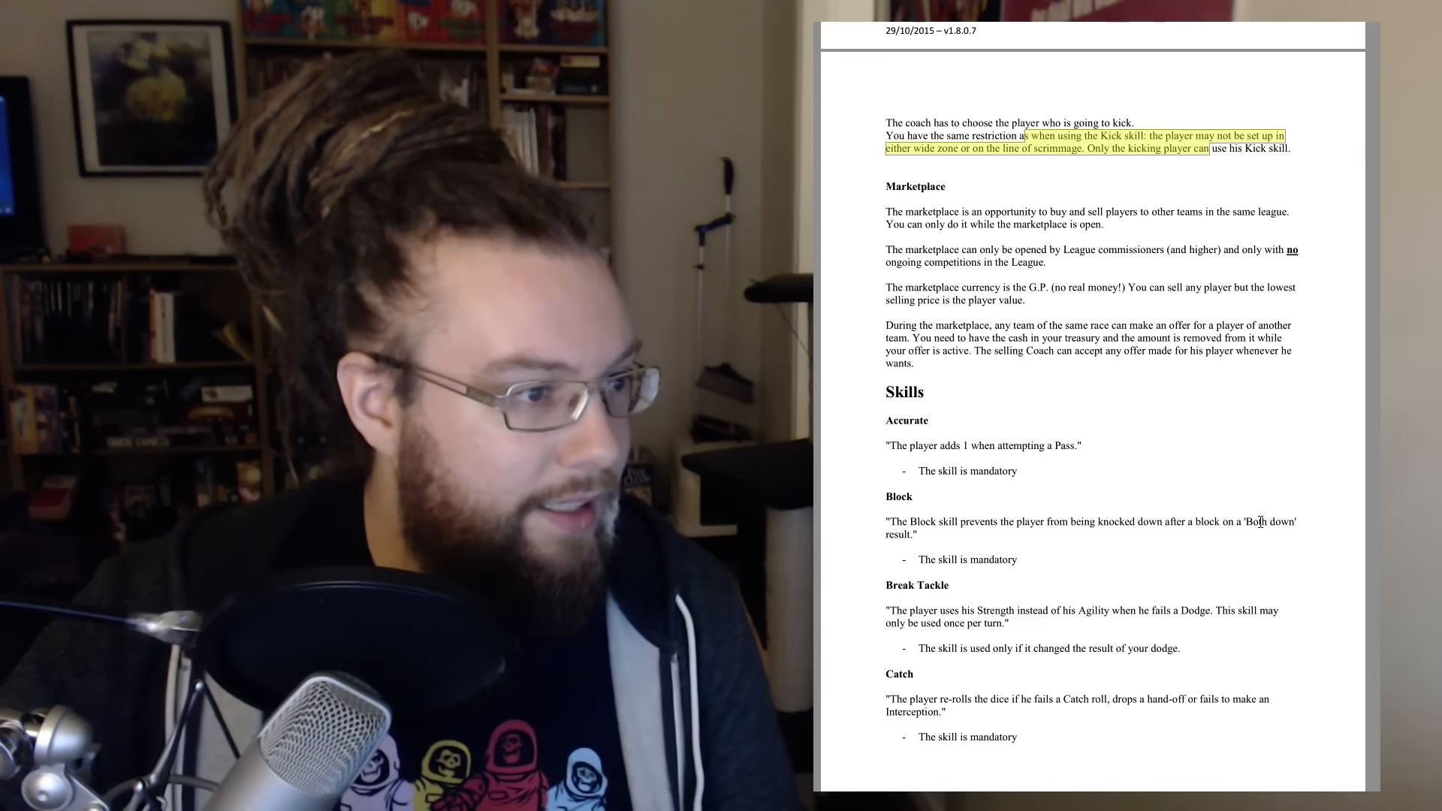
# - Scroll through the Skills pages to the final Non implemented rules page
pyautogui.scroll(-3)
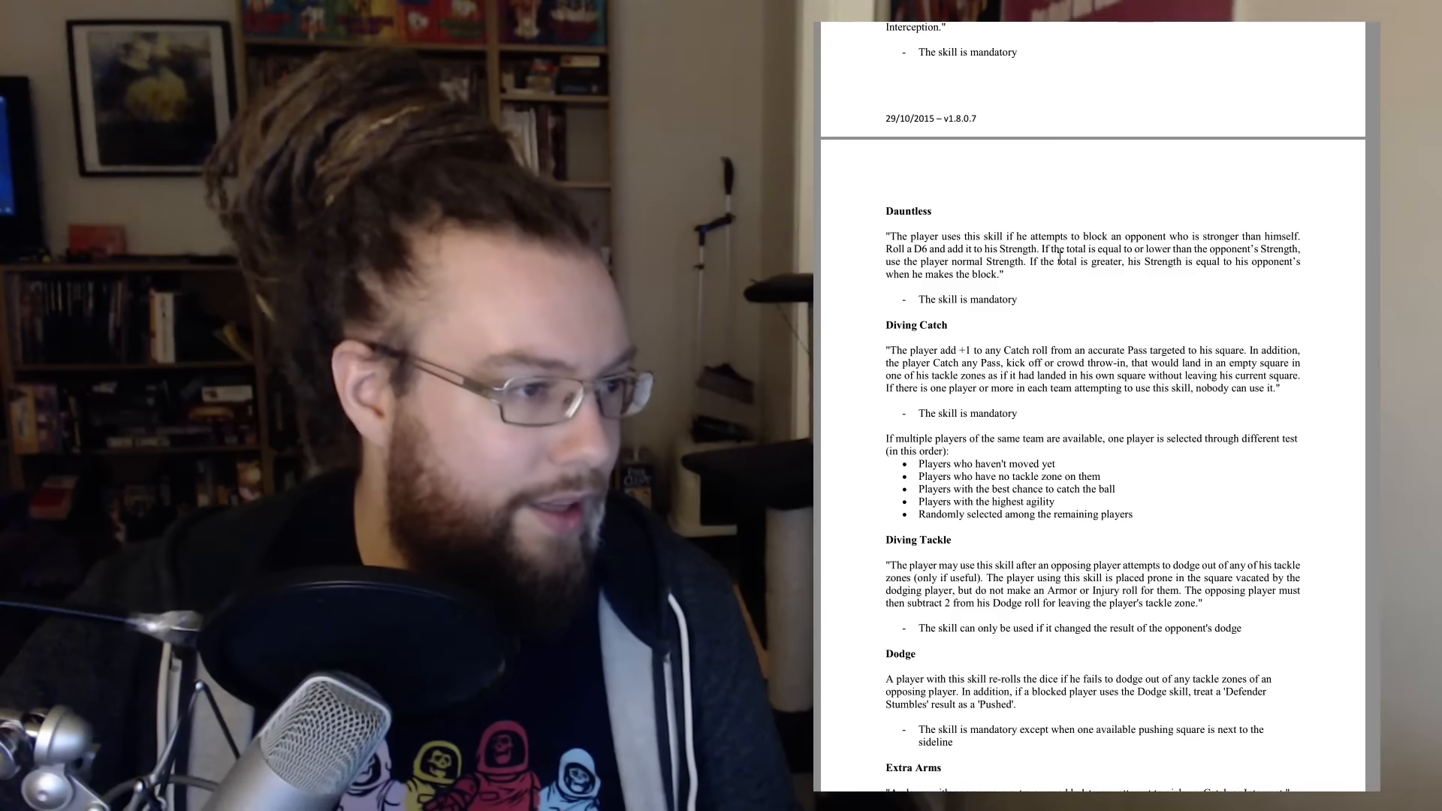
pyautogui.scroll(-3)
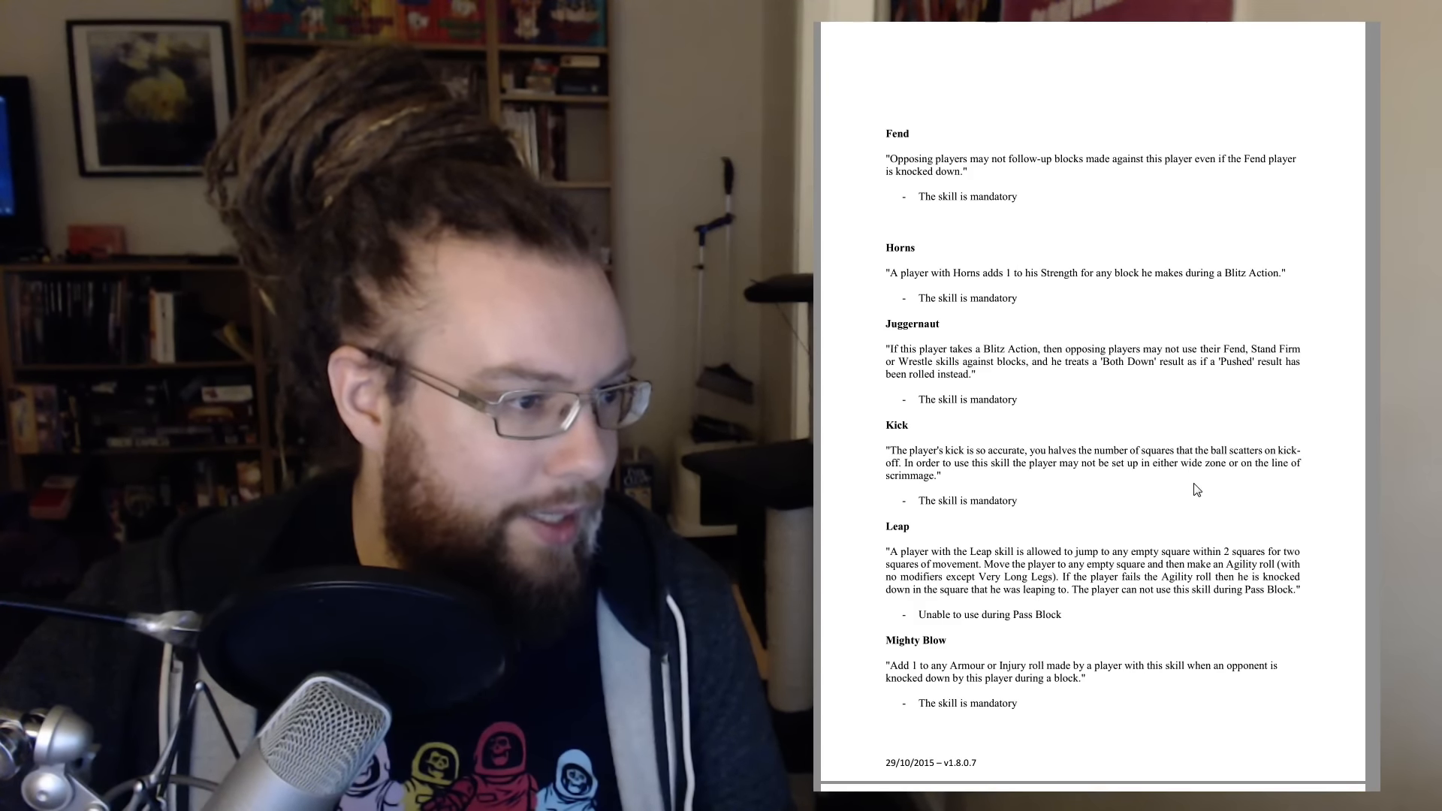
pyautogui.scroll(-3)
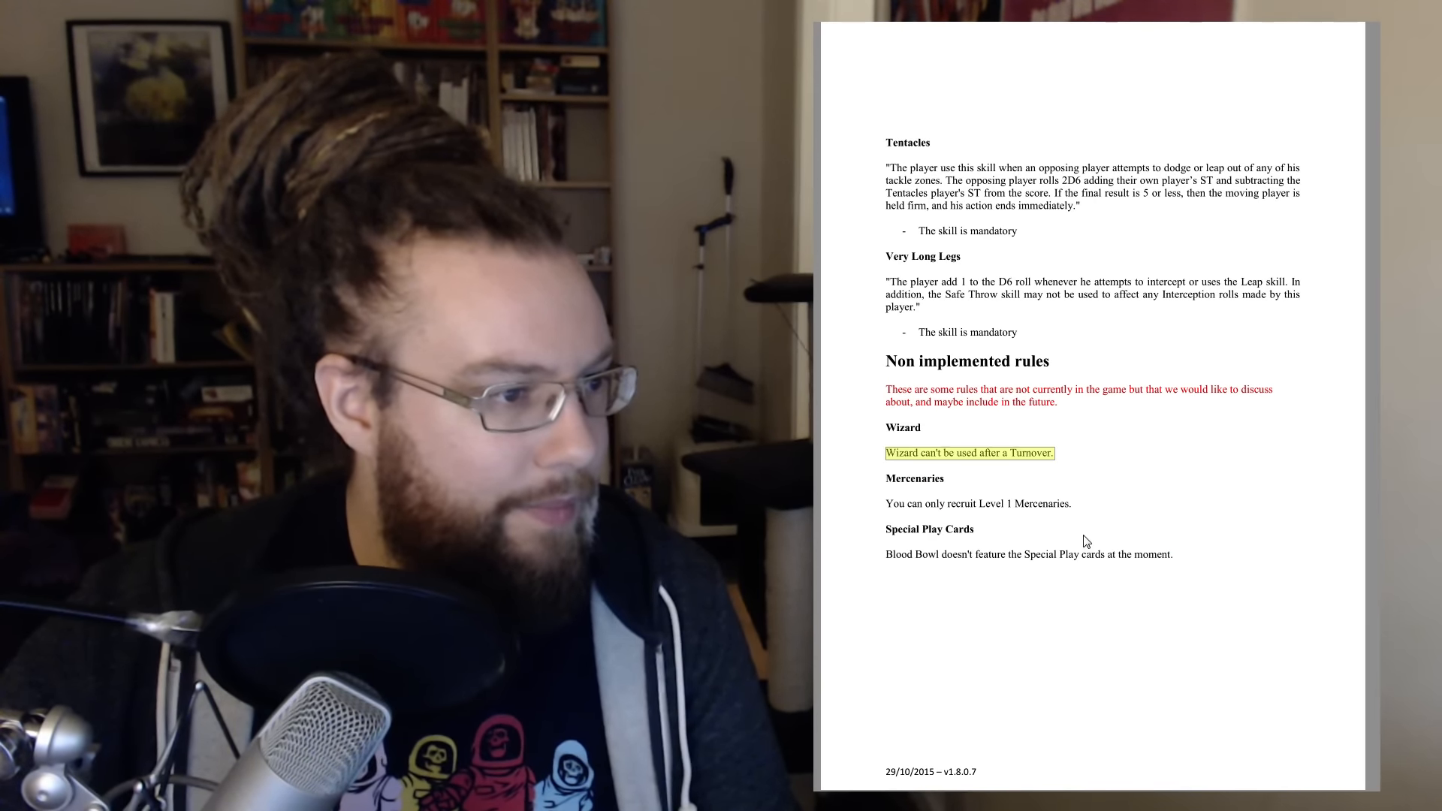
pyautogui.moveTo(1242, 578)
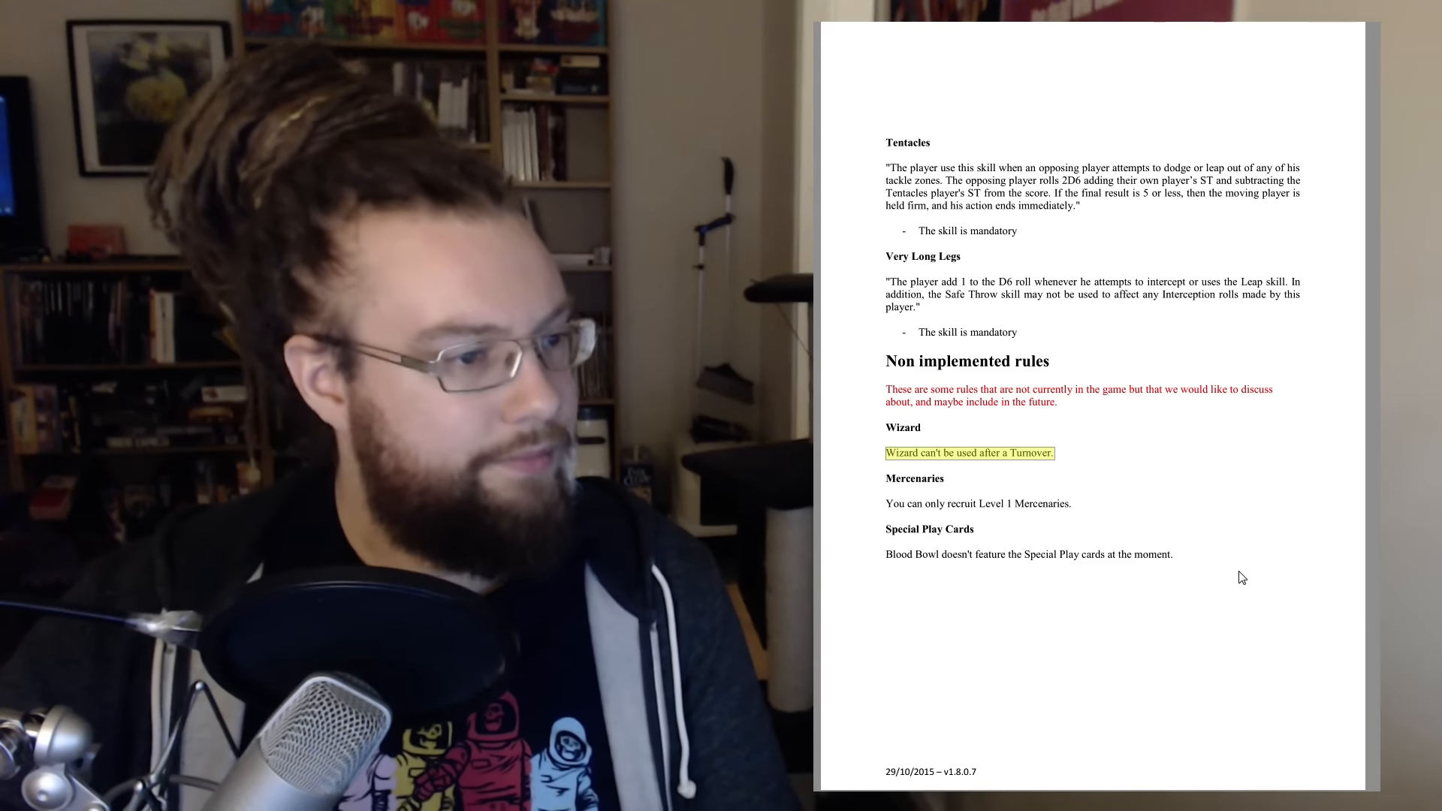